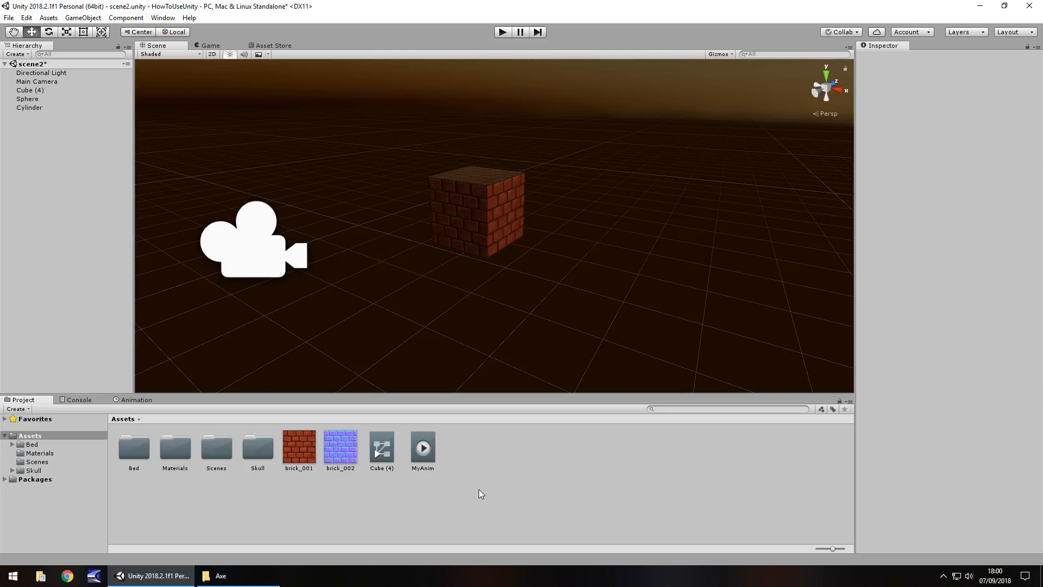
mouse_move(450, 466)
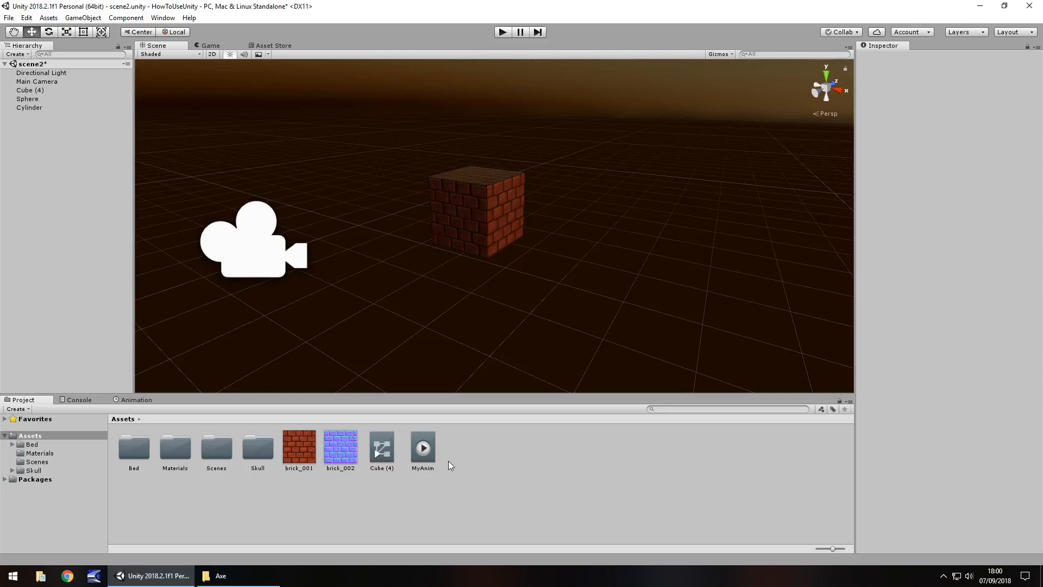
mouse_move(494, 456)
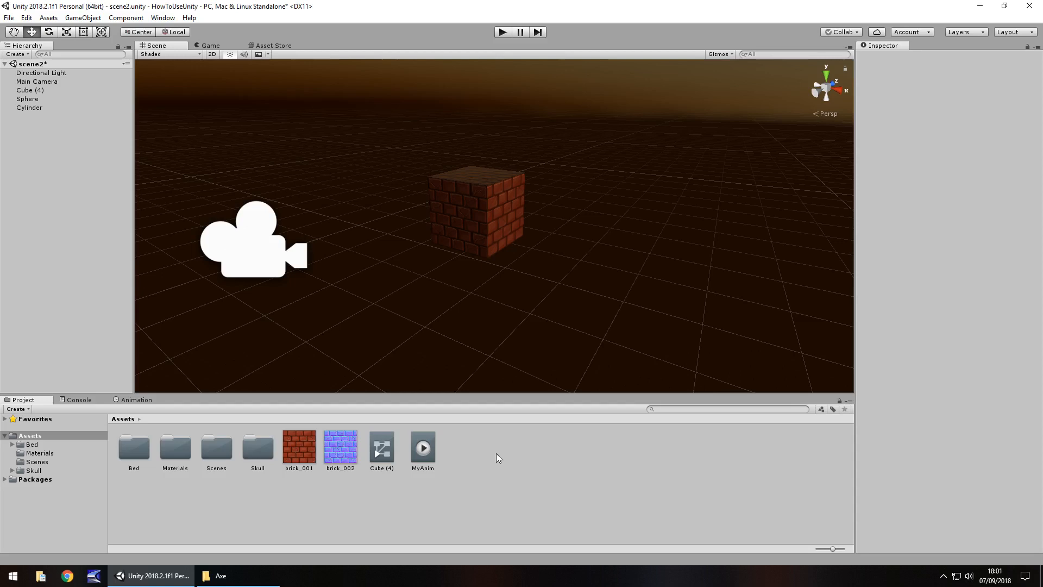
Drag the Axe folder from File Explorer into the project's Assets panel.
left_click(220, 576)
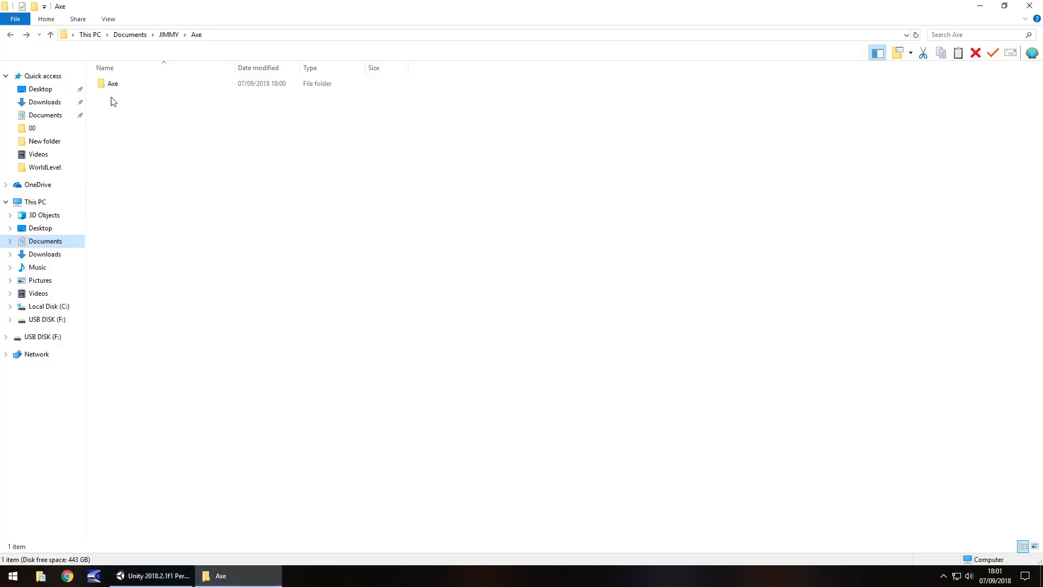
left_click(152, 576)
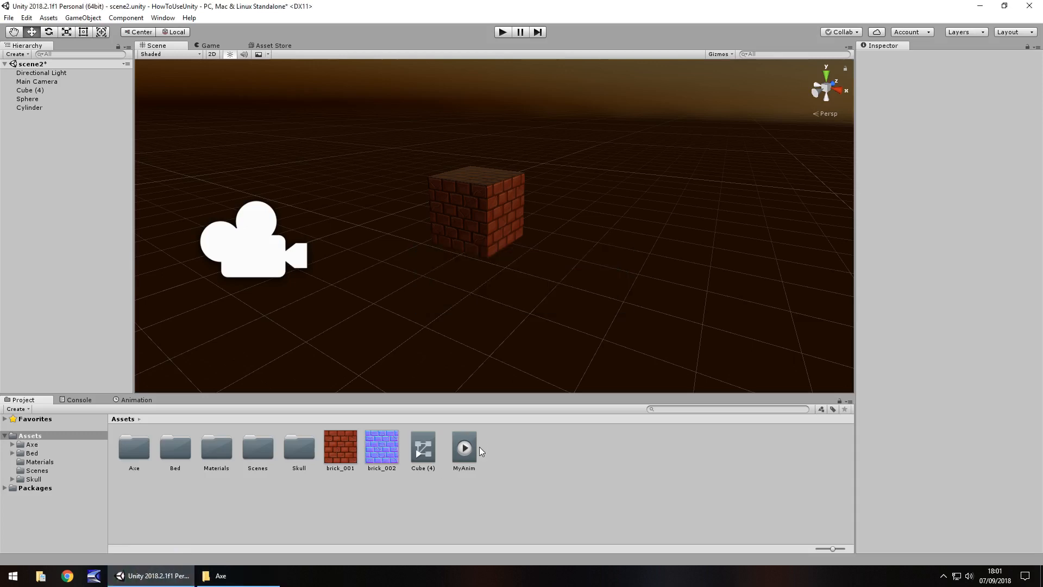
mouse_move(282, 503)
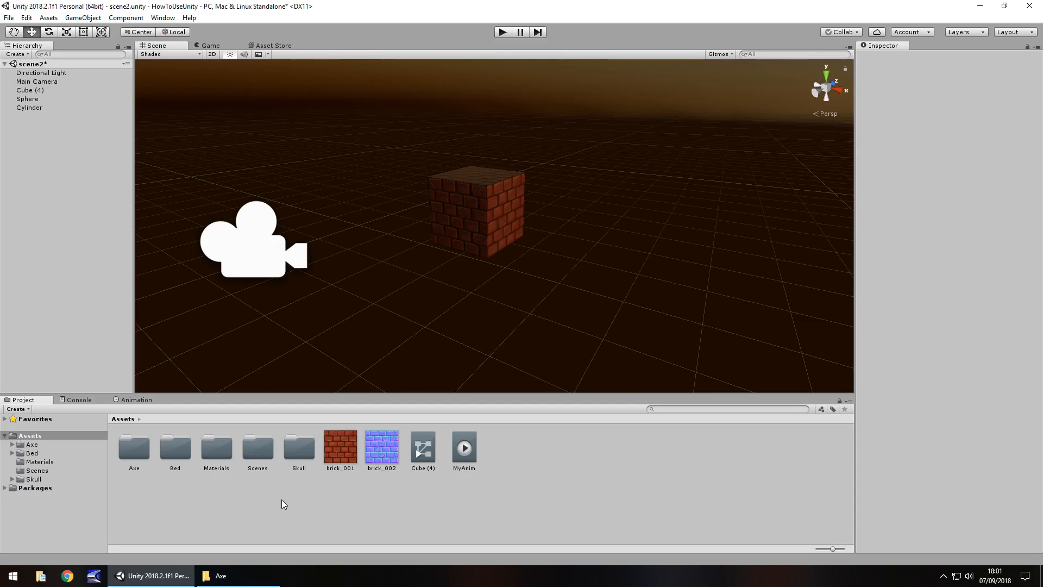
mouse_move(545, 272)
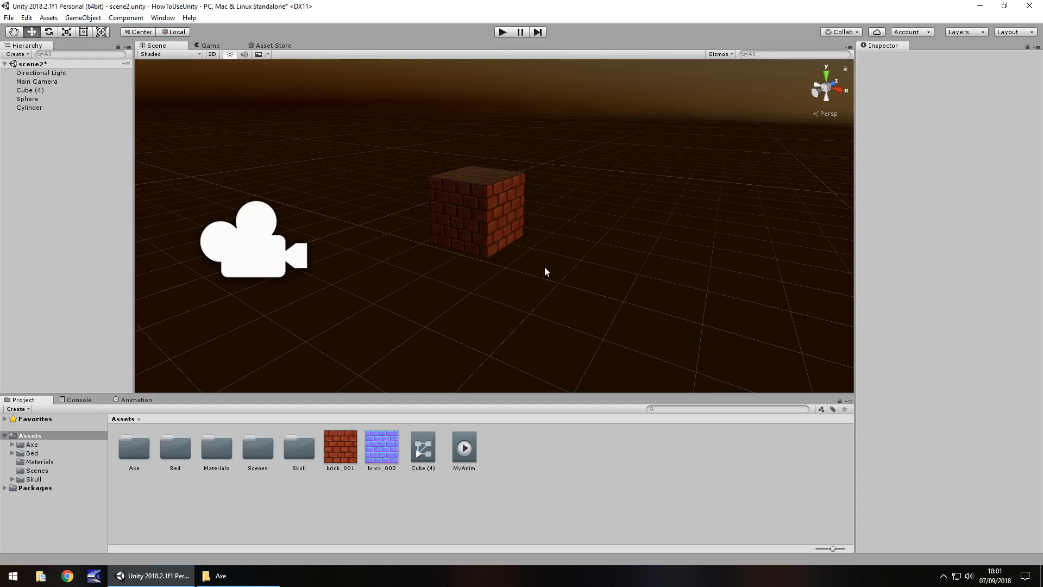
mouse_move(398, 432)
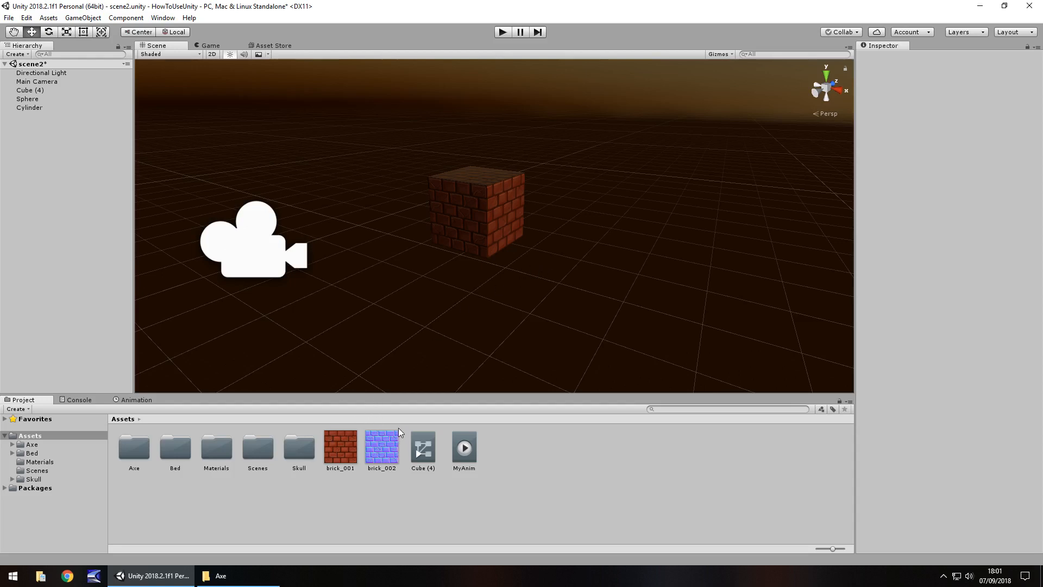
mouse_move(140, 461)
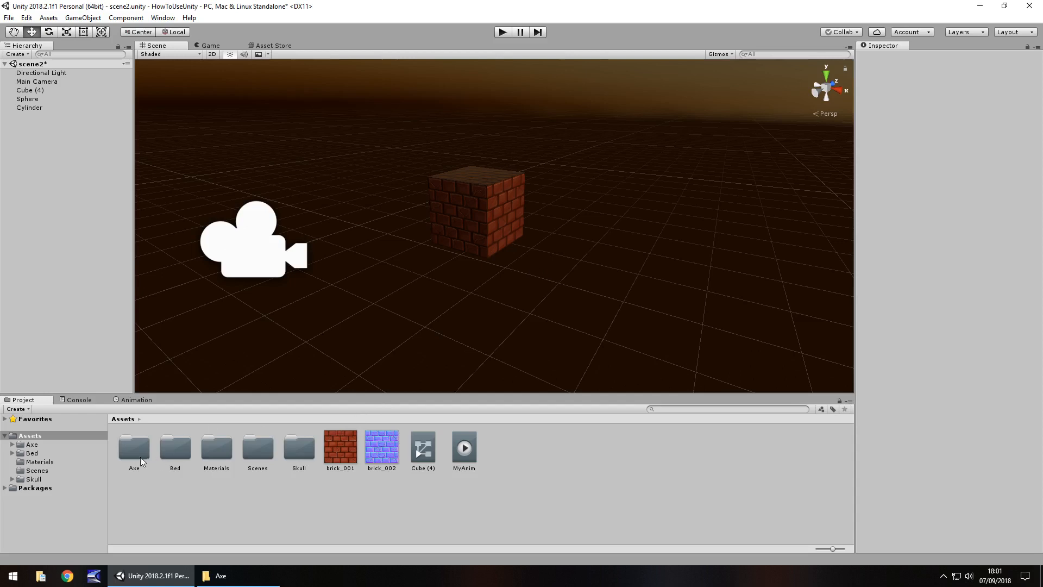
Drop the axe model into the scene and set its scale to 0.1 beside the brick cube.
double_click(133, 447)
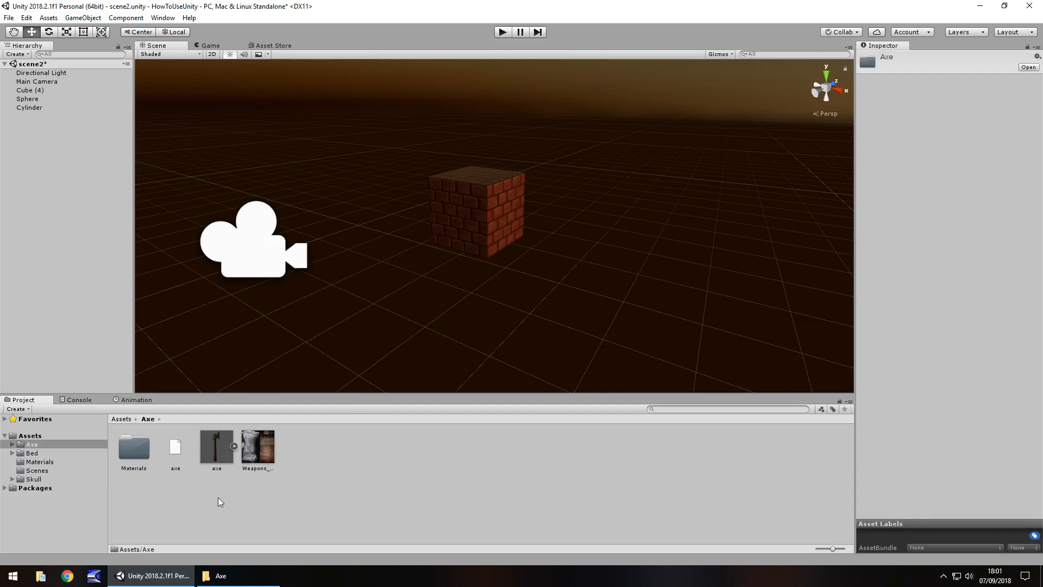
left_click(215, 445)
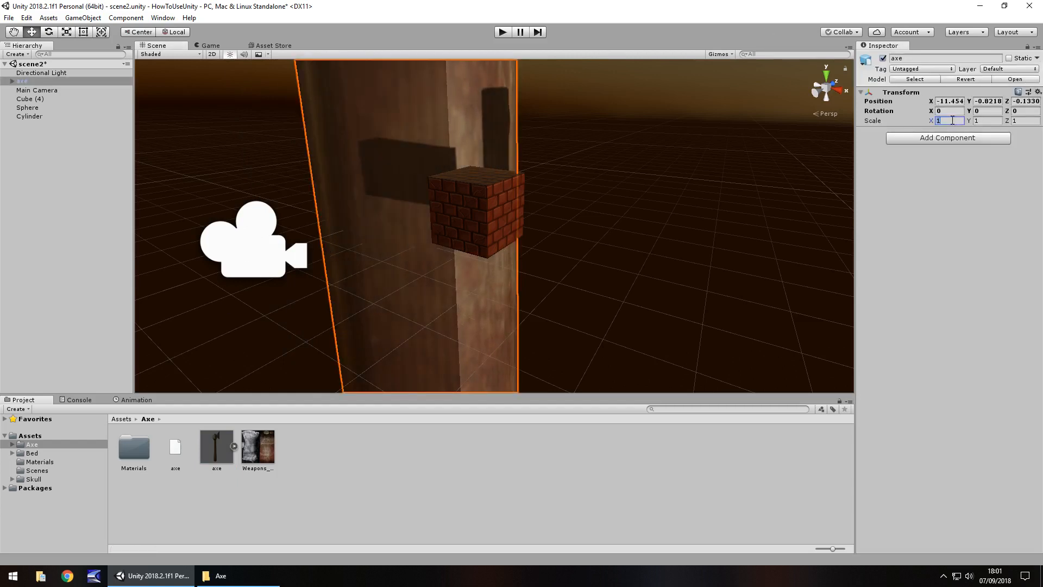
type("1.1")
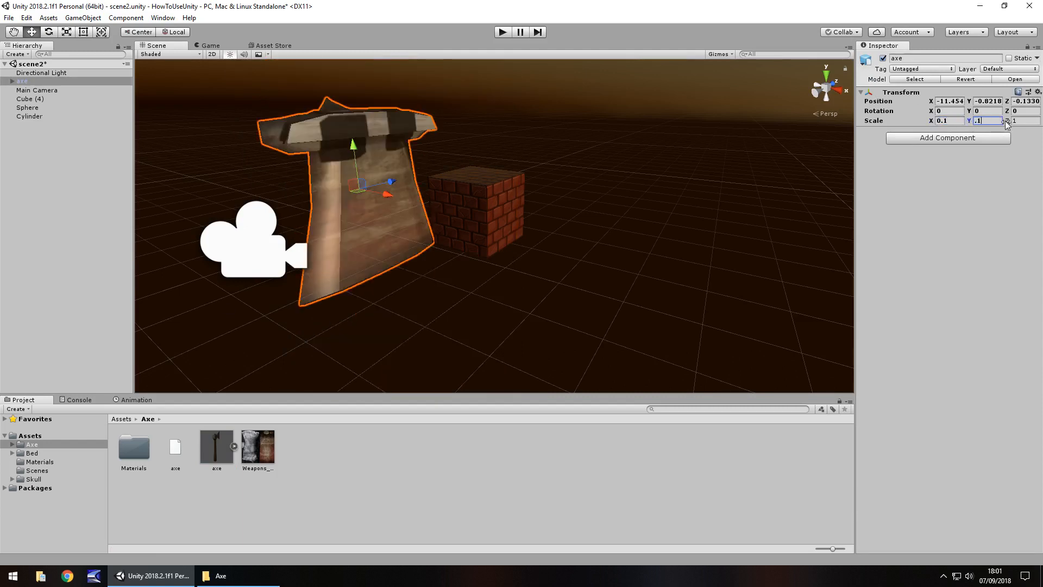
type("0.1")
left_click(988, 111)
type("-36.3")
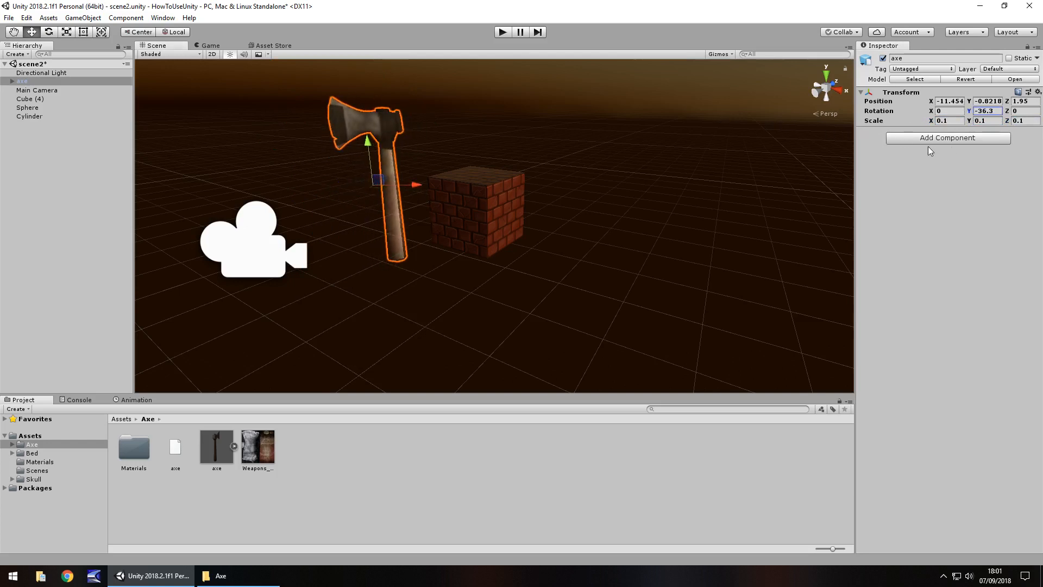
mouse_move(398, 439)
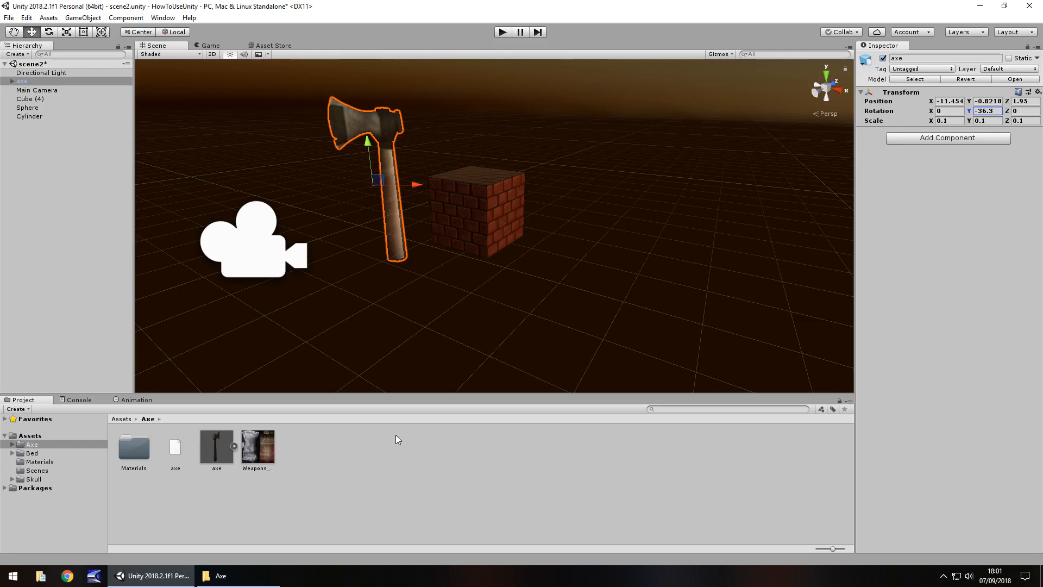
mouse_move(301, 457)
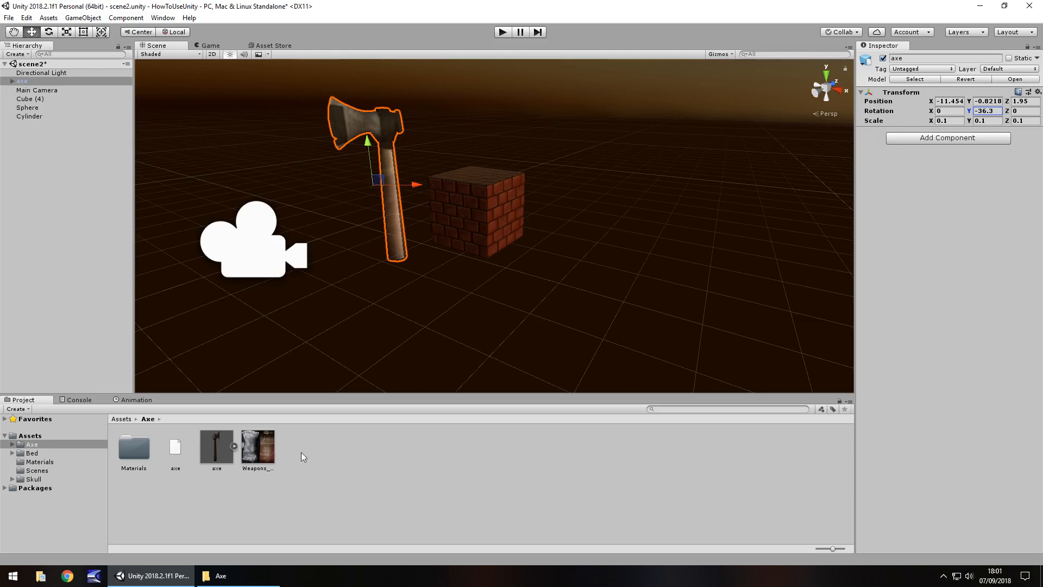
mouse_move(362, 479)
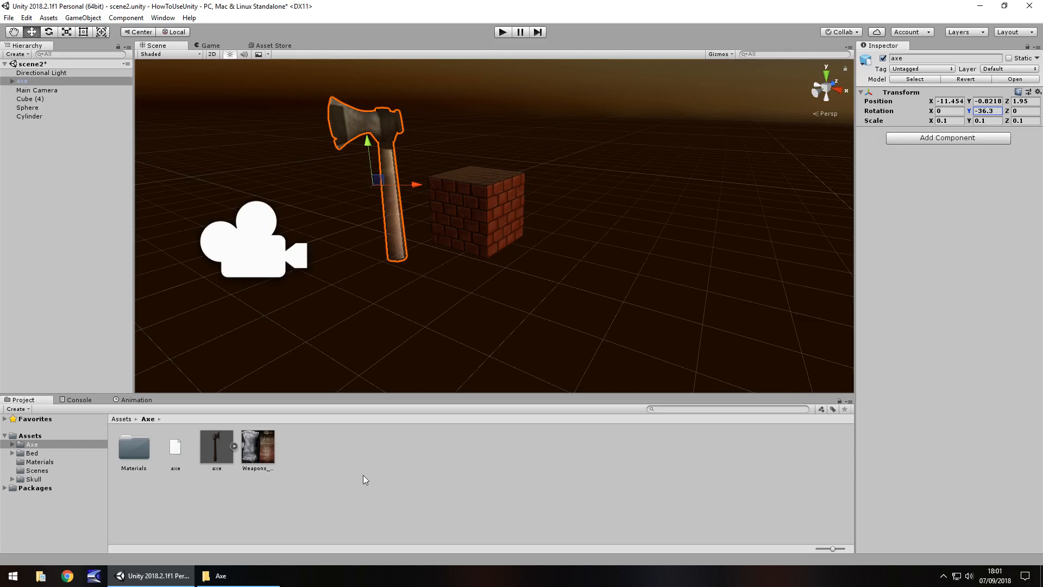
mouse_move(174, 455)
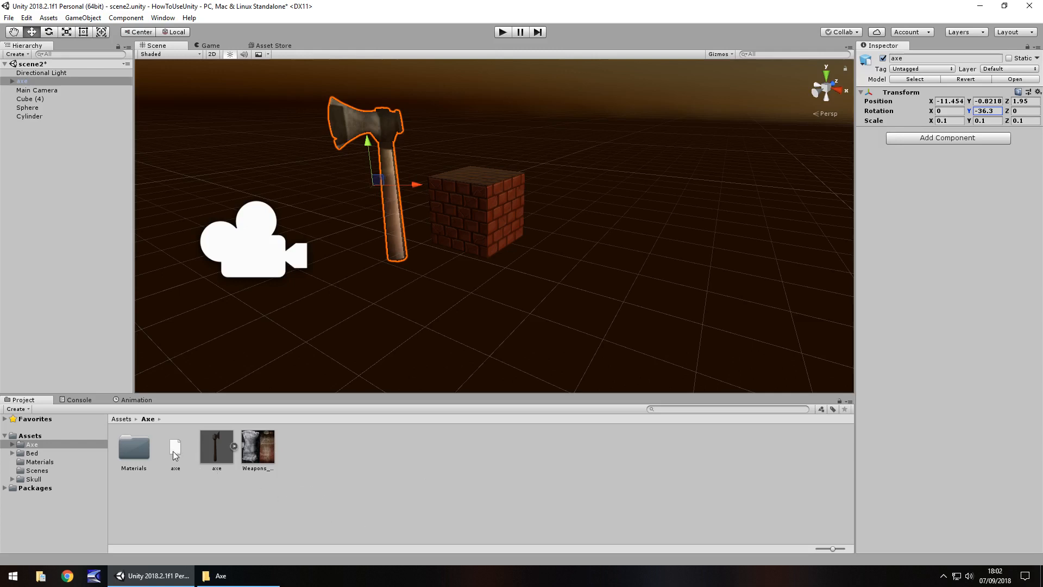
left_click(174, 445)
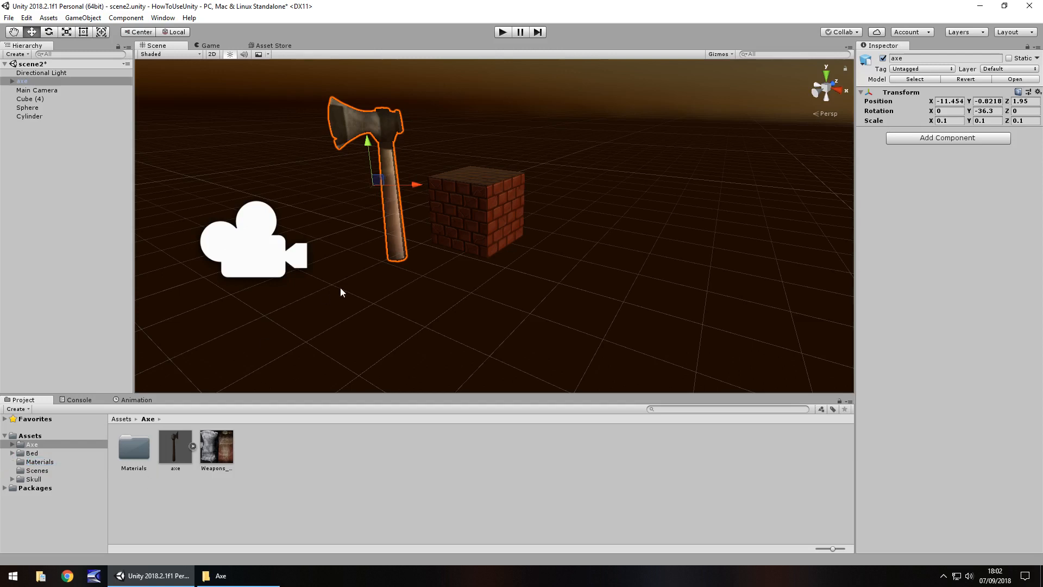
mouse_move(385, 331)
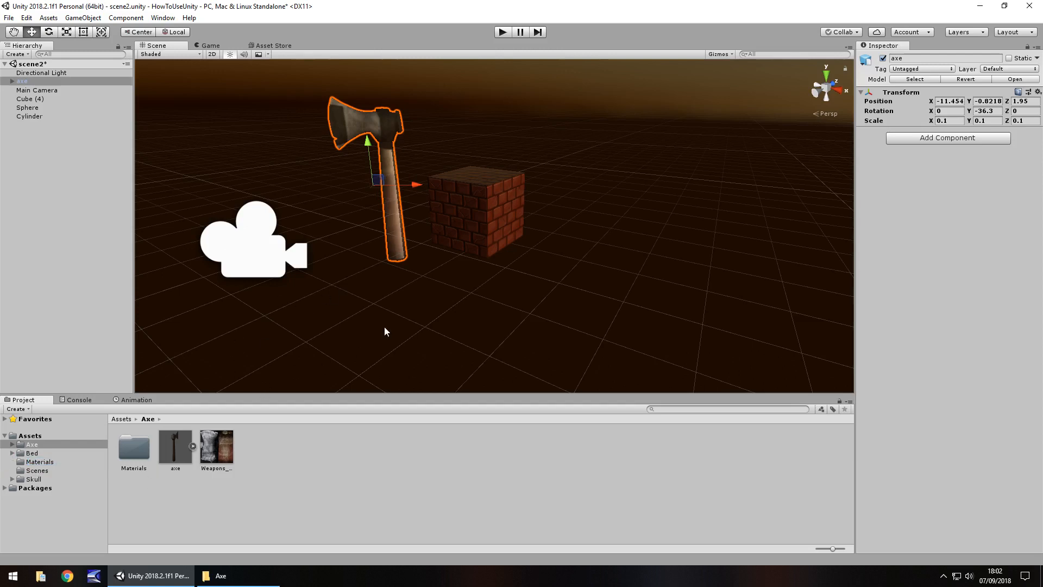
mouse_move(286, 59)
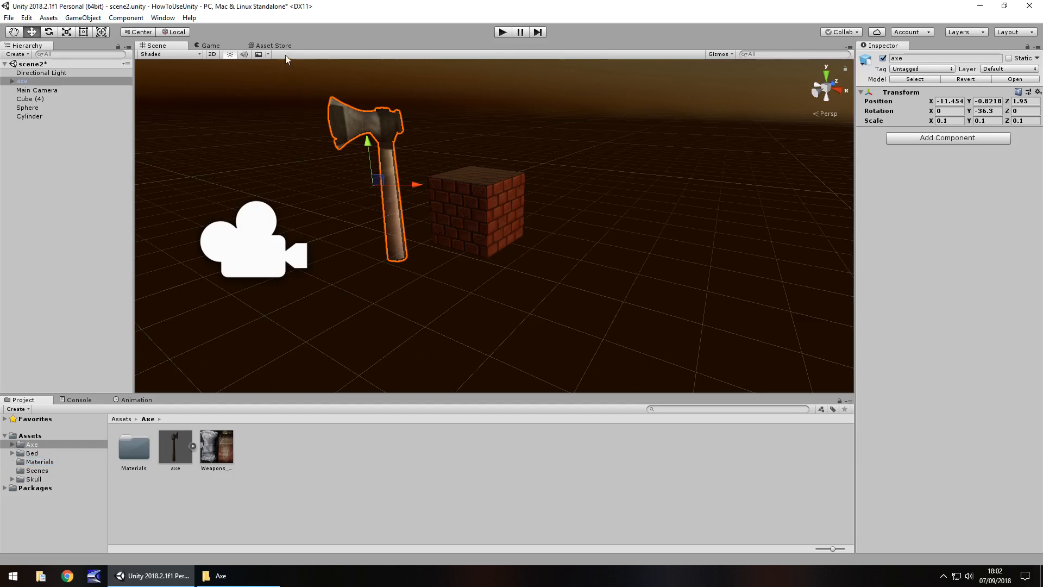
Search the Asset Store for 'skybox'.
left_click(272, 45)
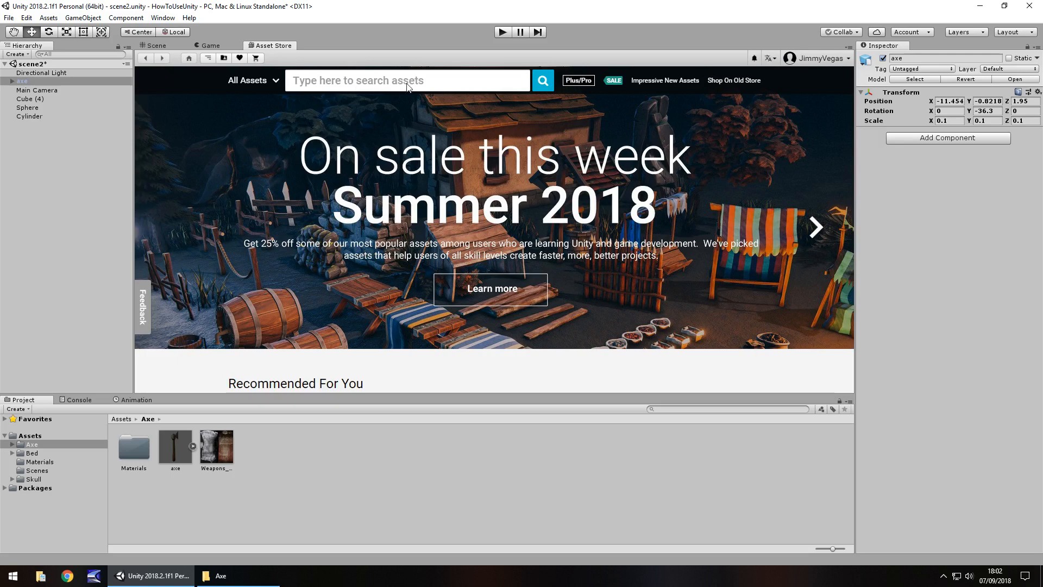
scroll("down", 3)
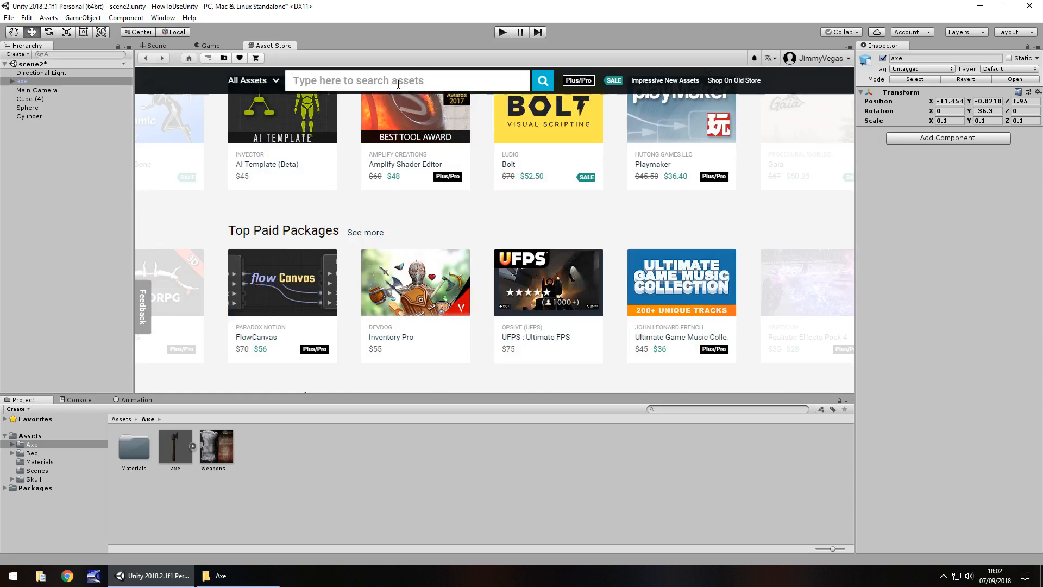
type("skybox")
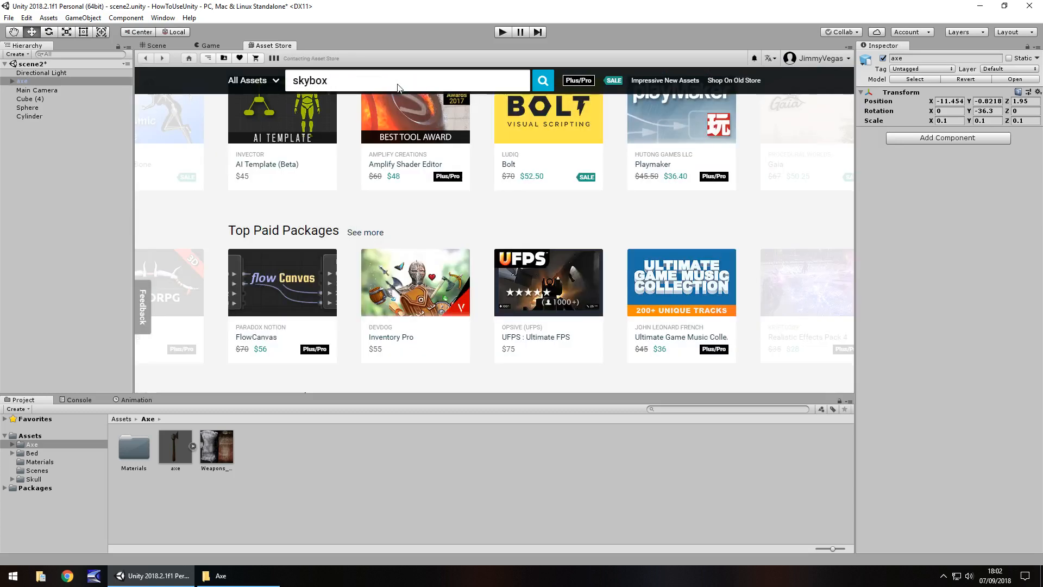
left_click(542, 80)
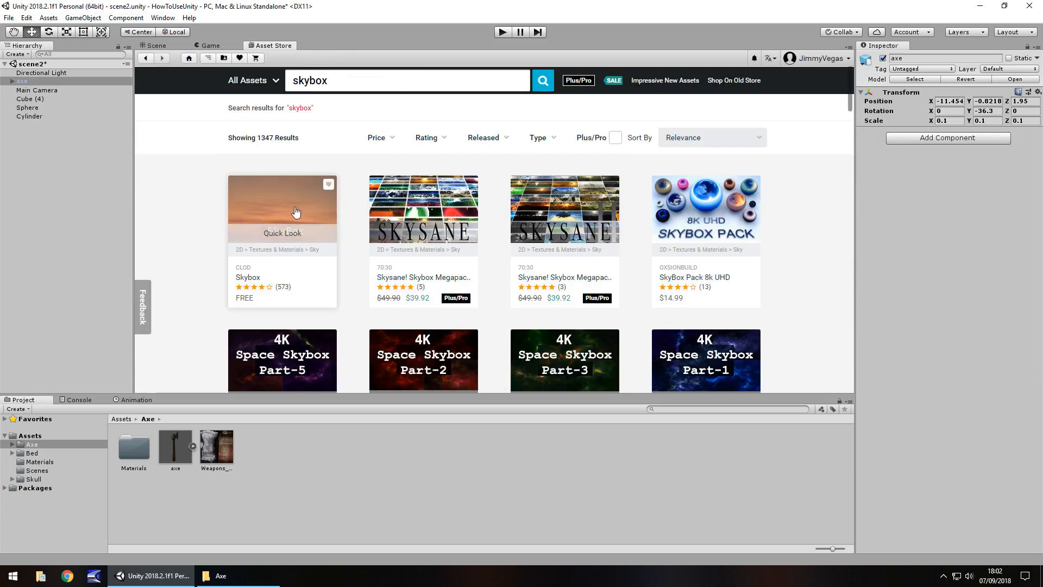
View the free Skybox package page, then return to the axe-and-cube scene.
left_click(293, 220)
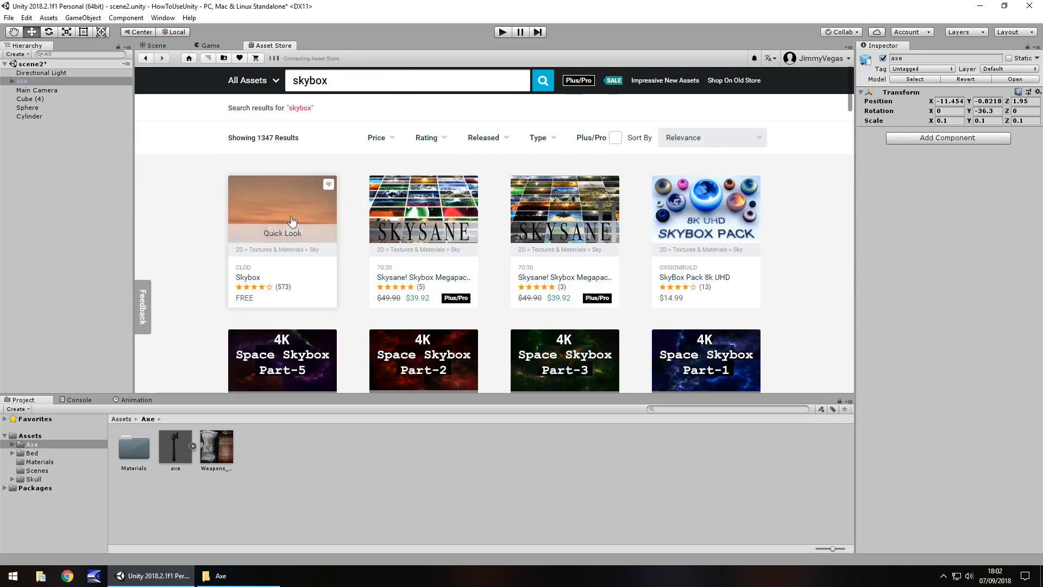
left_click(281, 208)
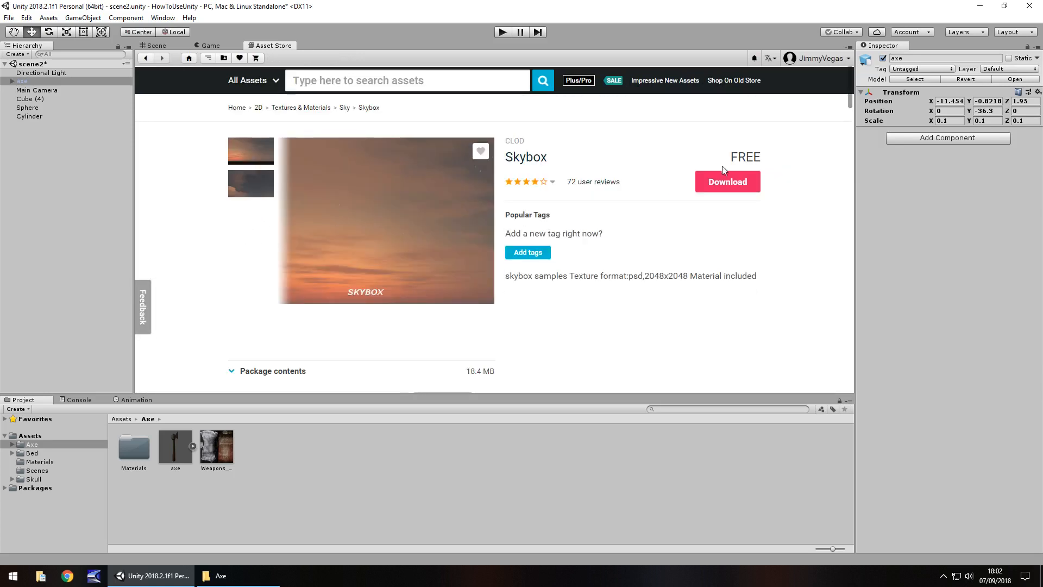
mouse_move(746, 236)
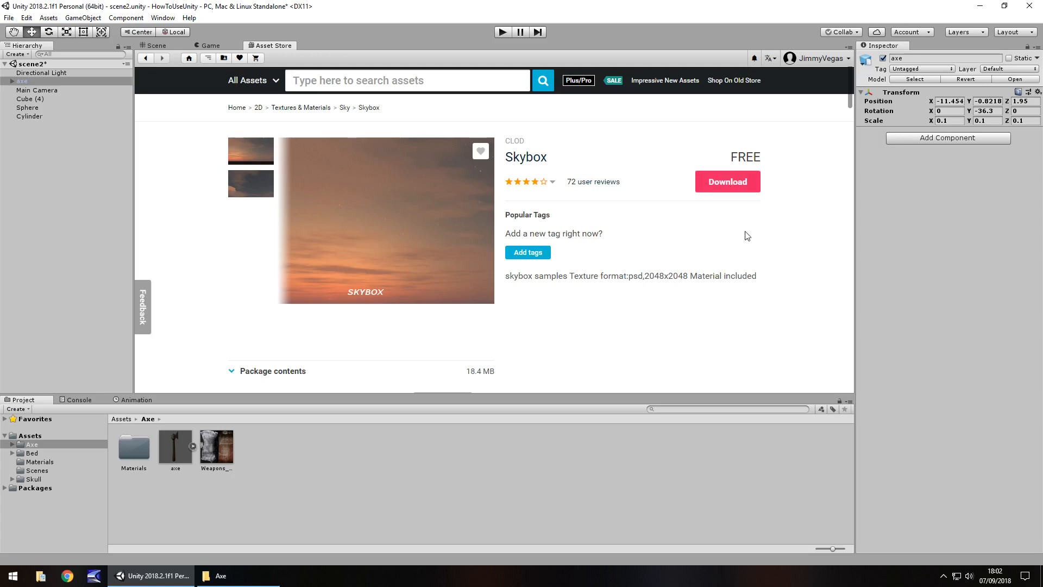
mouse_move(671, 215)
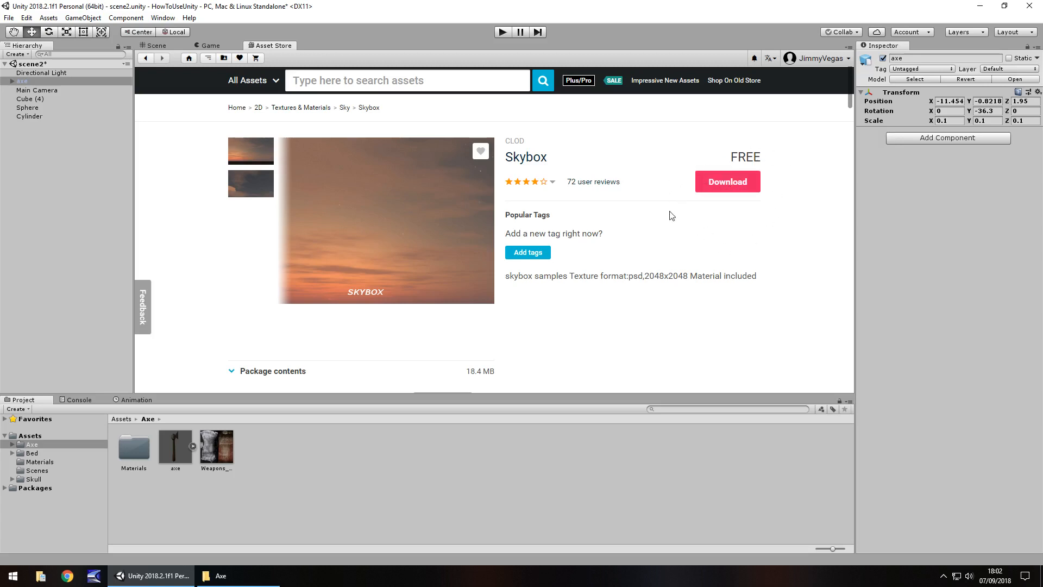
mouse_move(206, 70)
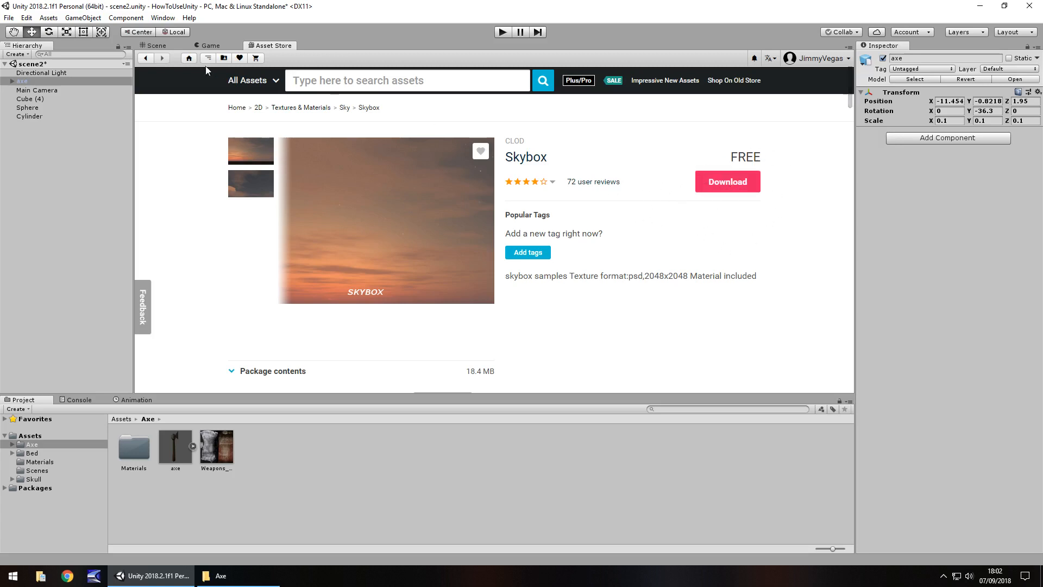
left_click(156, 46)
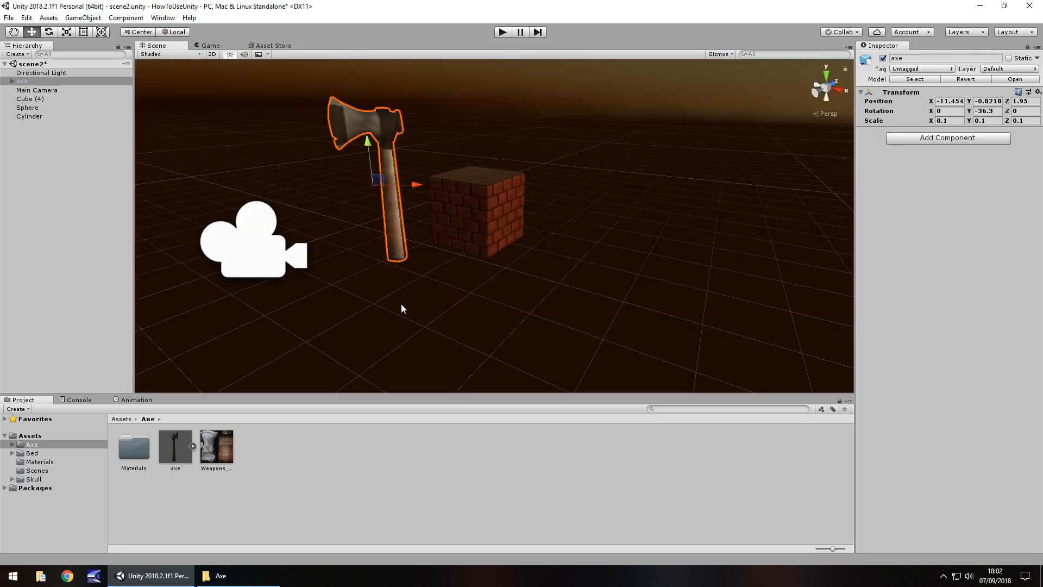
mouse_move(189, 442)
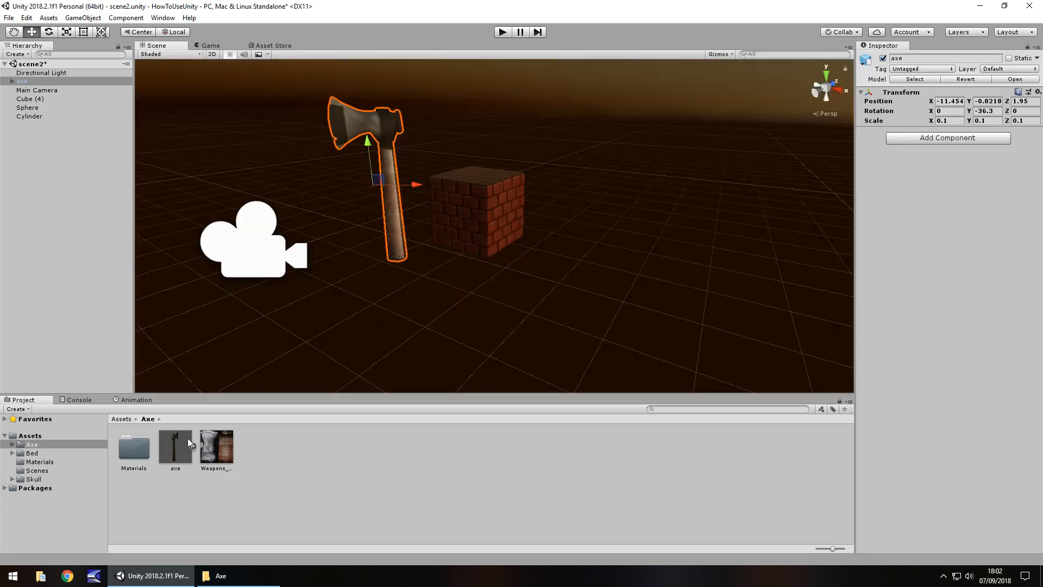